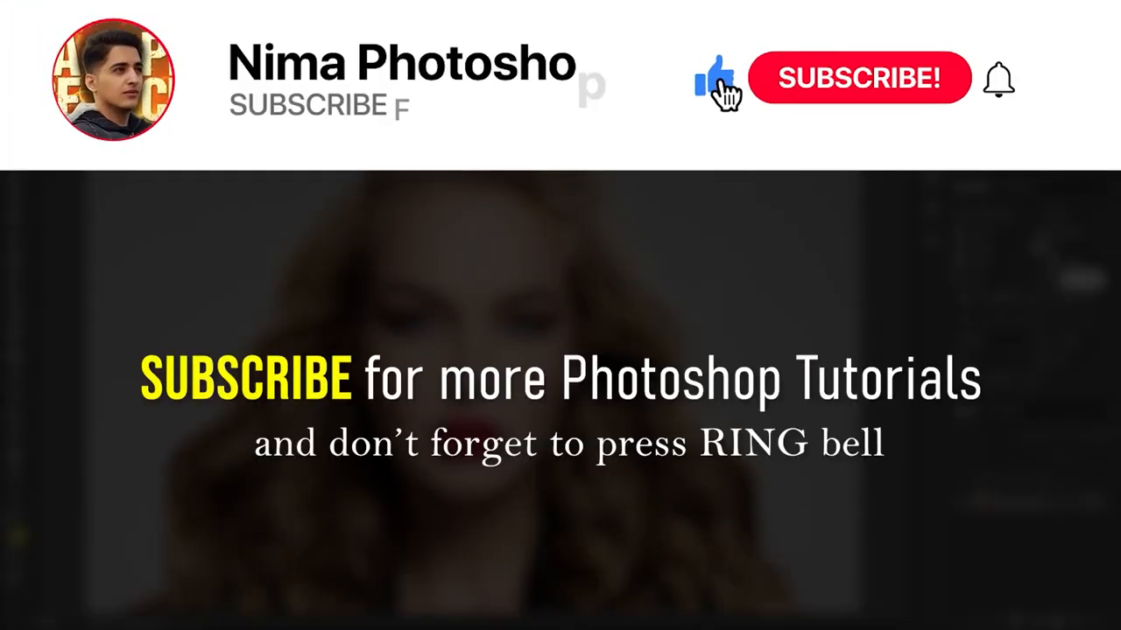
- Open the Background layer's New Layer dialog, which proposes the name Layer 0
{"action": "left_click", "coordinate": [858, 78]}
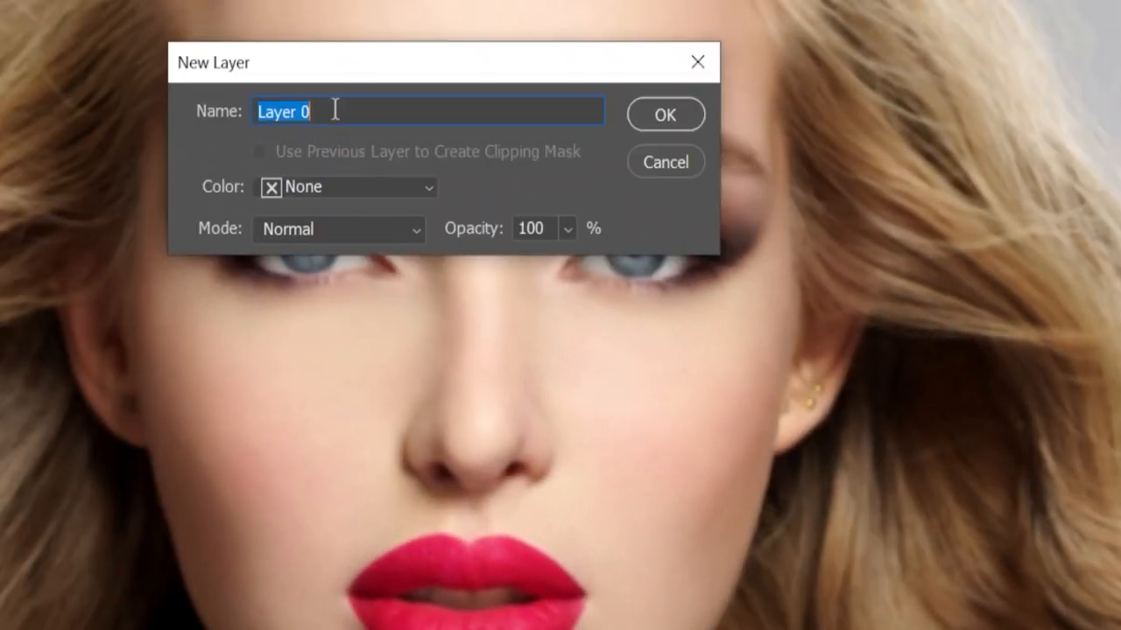
- Name the base portrait layer 'blur'
{"action": "type", "text": "b"}
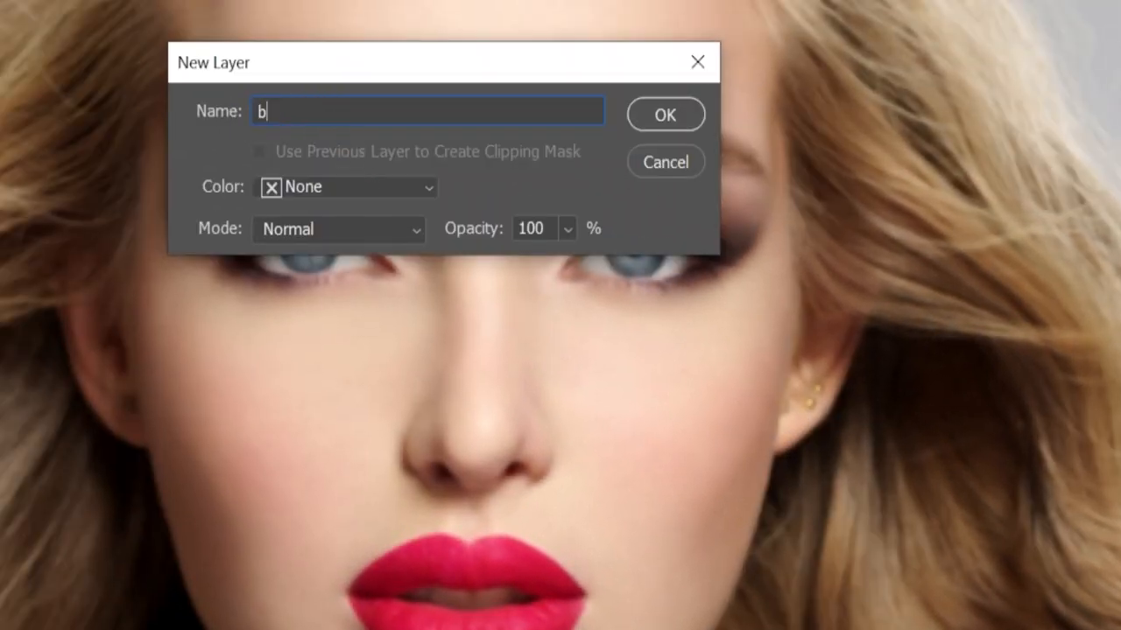
{"action": "type", "text": "lur"}
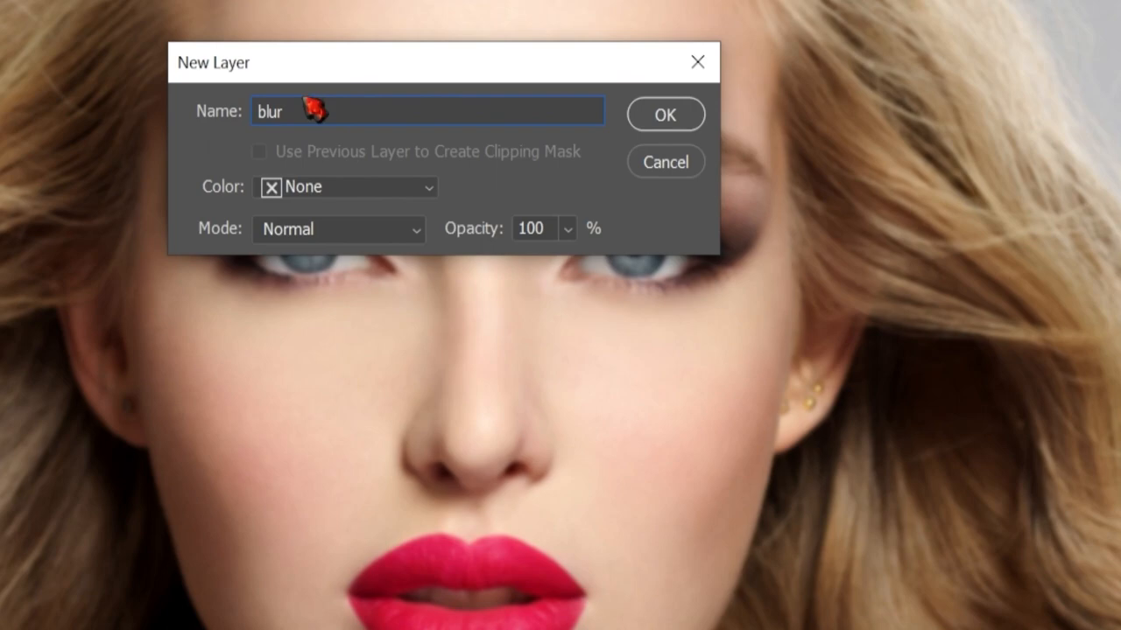
{"action": "left_click", "coordinate": [664, 114]}
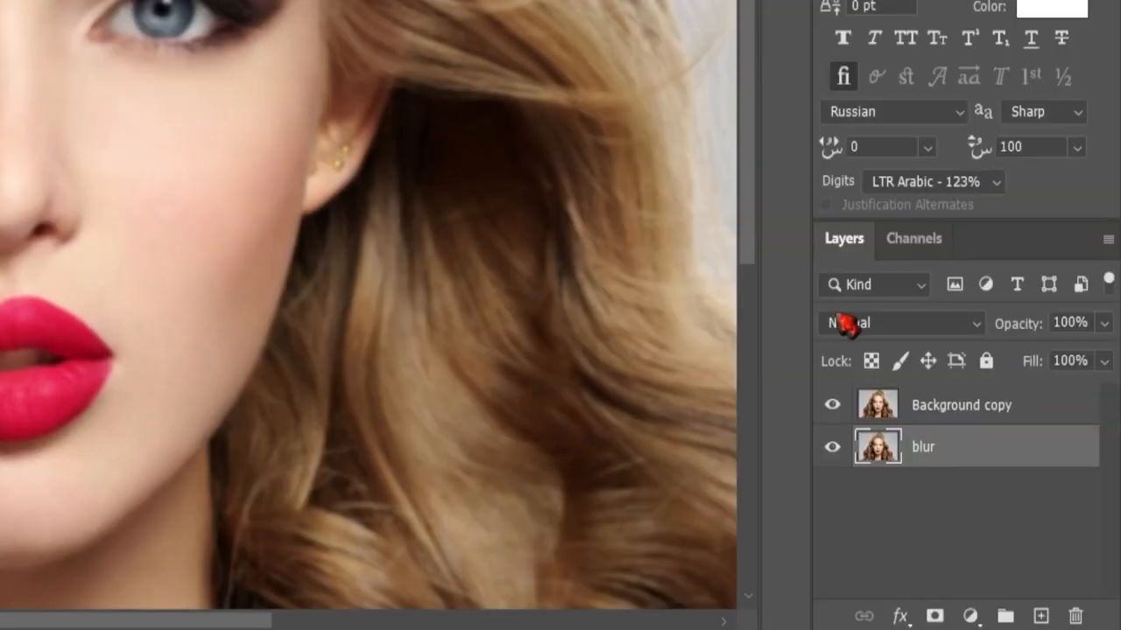
- Rename the Background copy layer to 'sharp'
{"action": "double_click", "coordinate": [960, 404]}
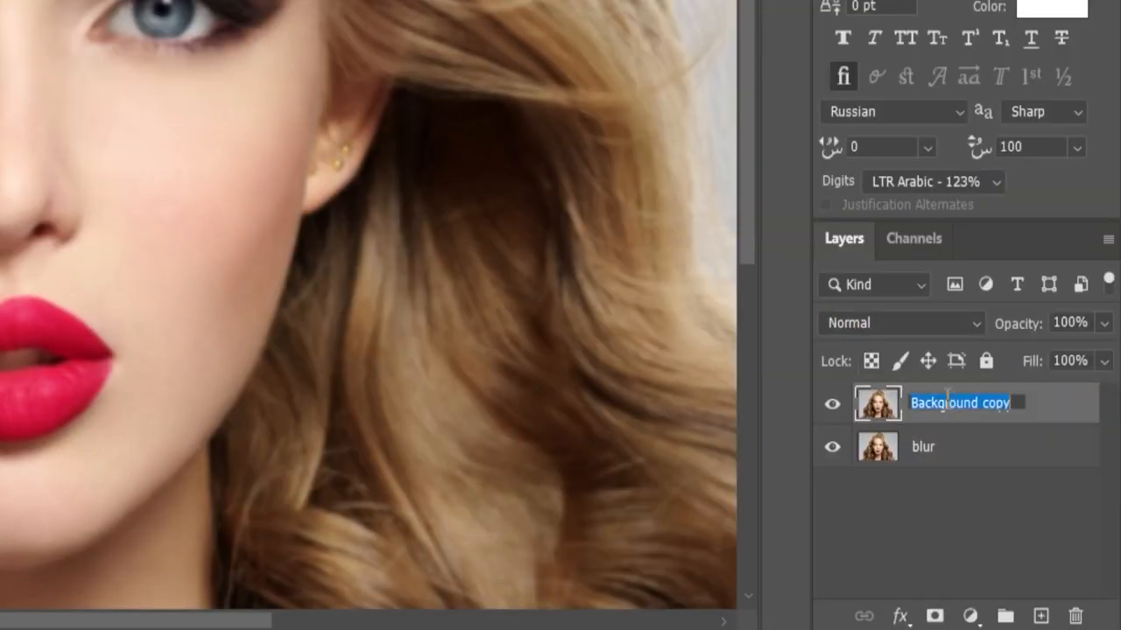
{"action": "type", "text": "sharp"}
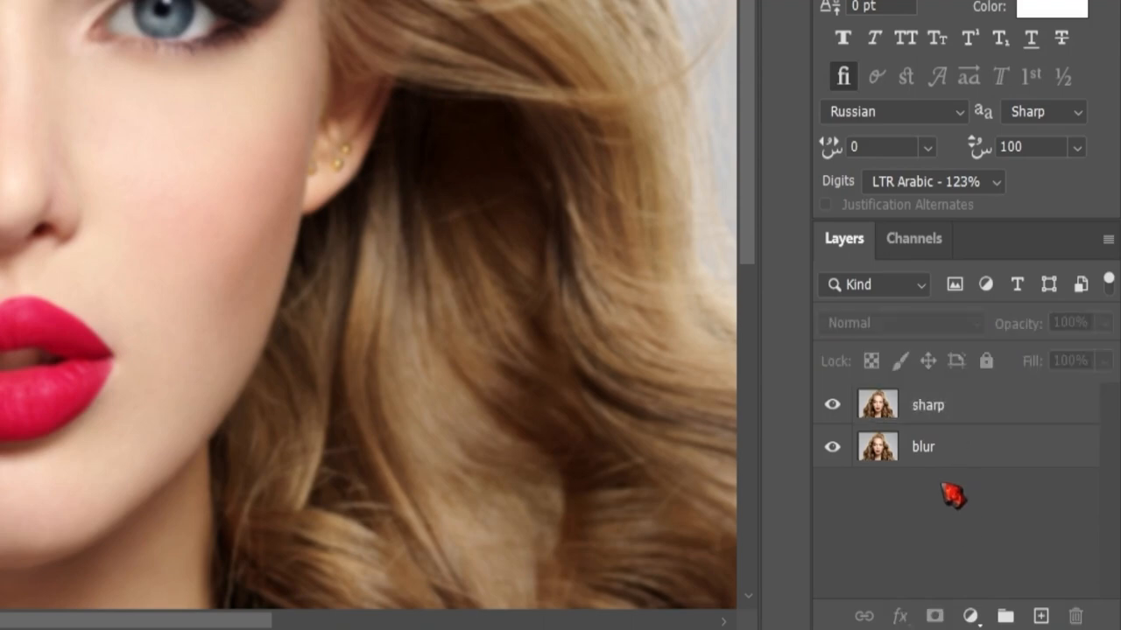
{"action": "left_click", "coordinate": [928, 404]}
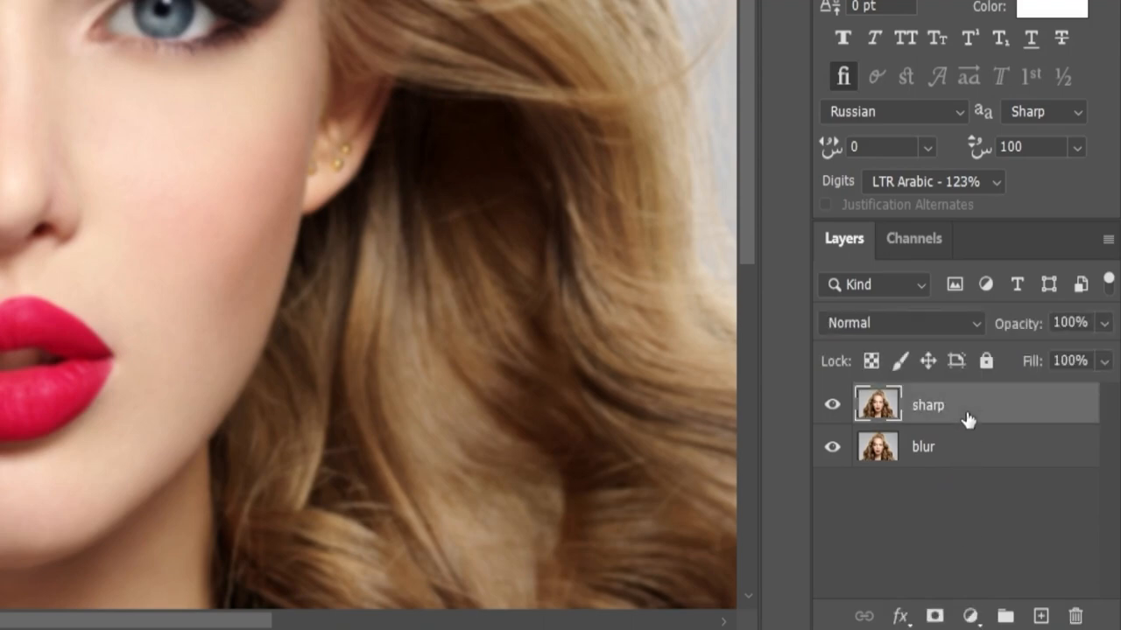
- Convert the sharp layer to a smart object and open Filter > Sharpen > Smart Sharpen
{"action": "right_click", "coordinate": [926, 404]}
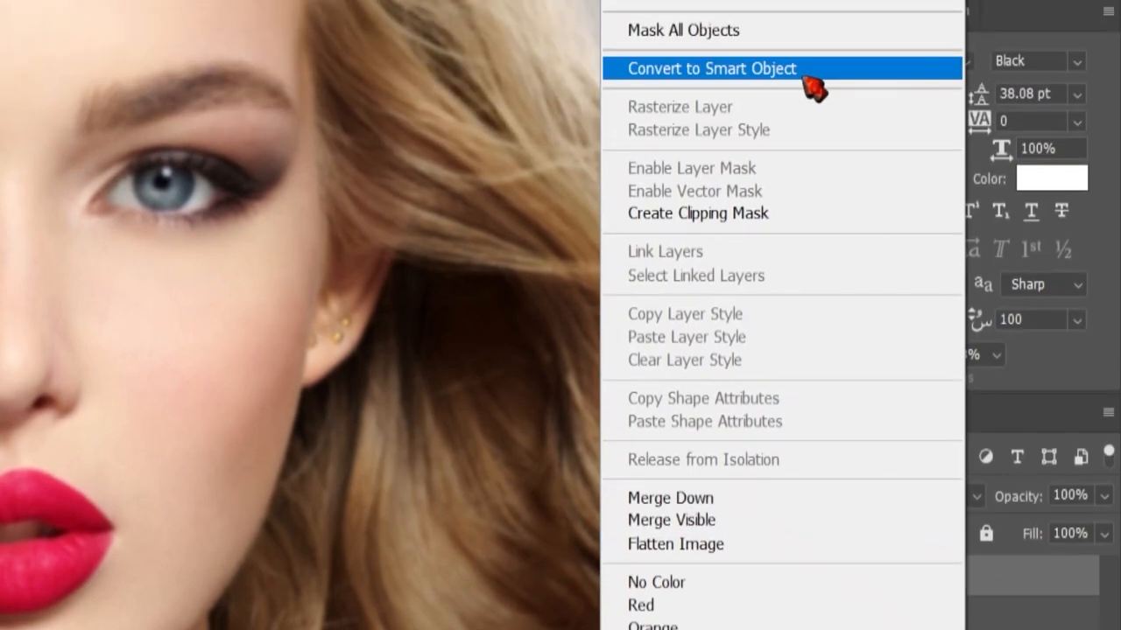
{"action": "left_click", "coordinate": [712, 69]}
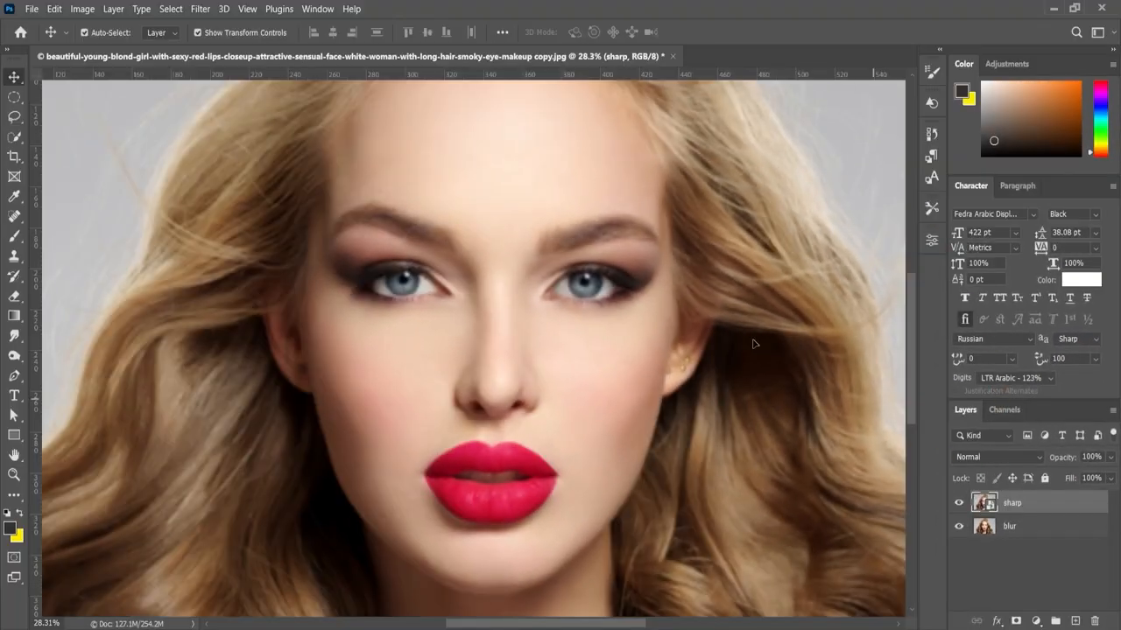
{"action": "left_click", "coordinate": [200, 9]}
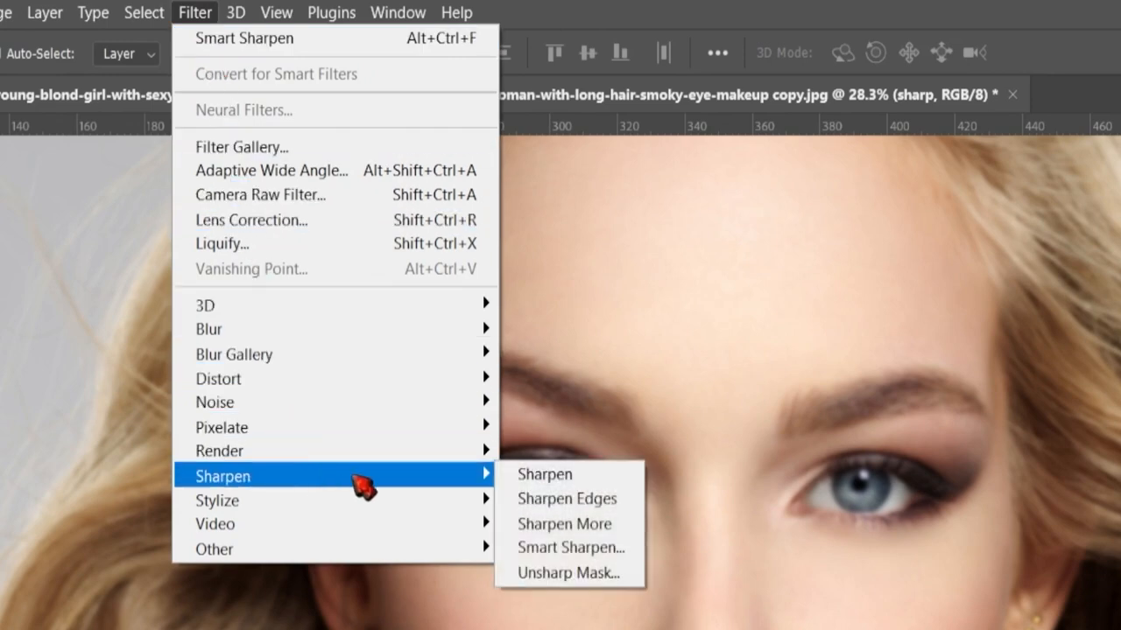
{"action": "mouse_move", "coordinate": [571, 547]}
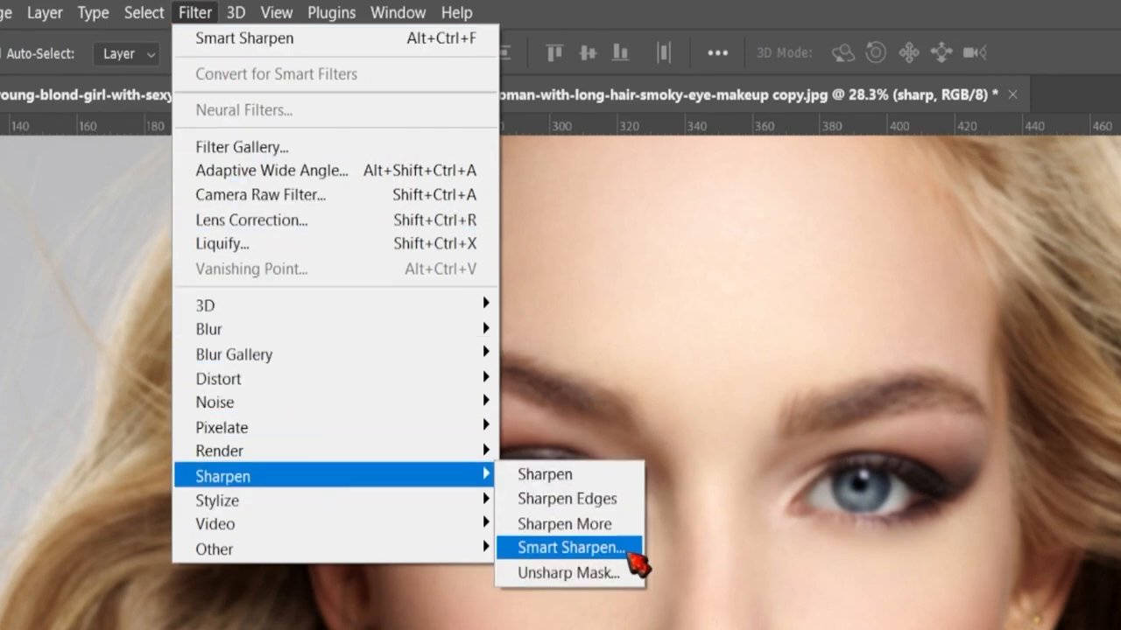
{"action": "left_click", "coordinate": [568, 547]}
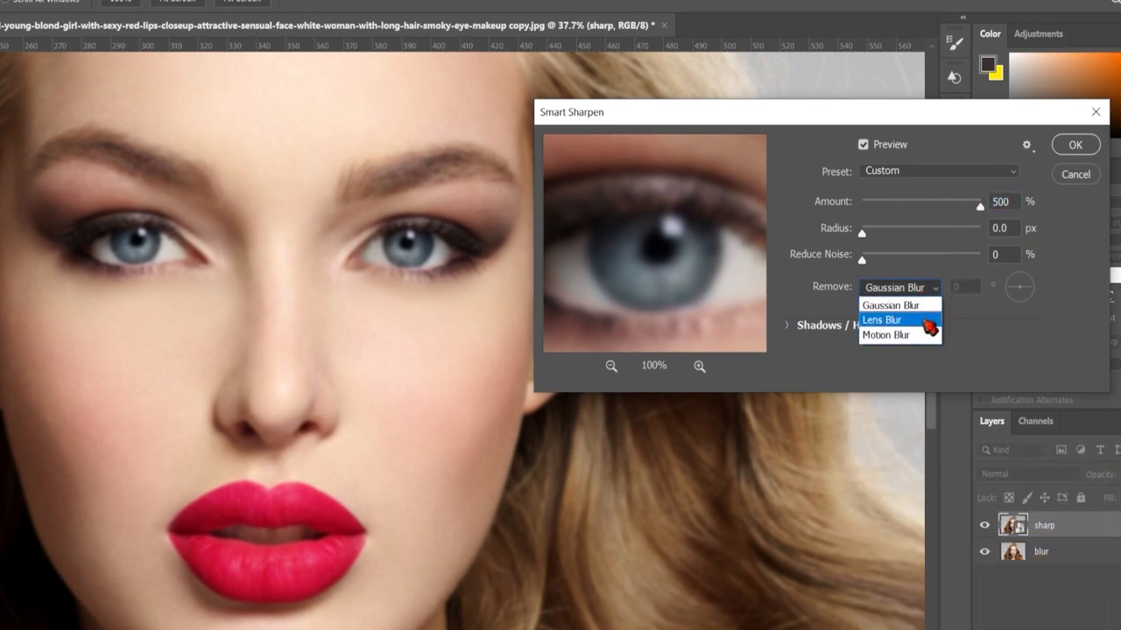
- Apply Smart Sharpen at 500% removing Lens Blur, with 11.8 px radius and 39% noise reduction
{"action": "left_click", "coordinate": [882, 319]}
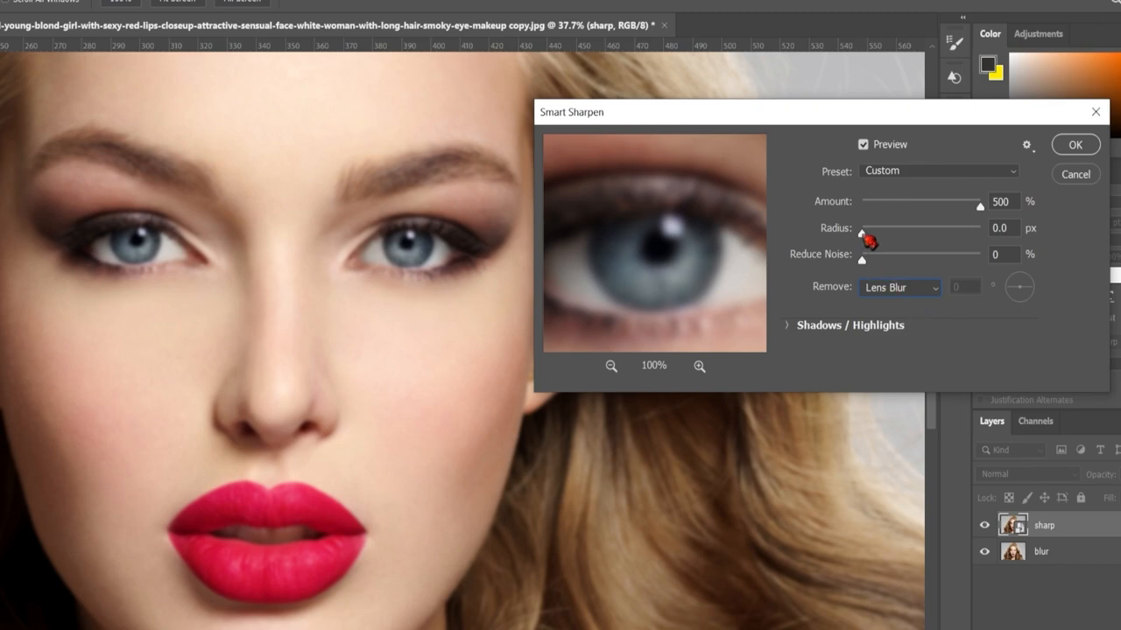
{"action": "left_click_drag", "start_coordinate": [862, 239], "coordinate": [925, 239]}
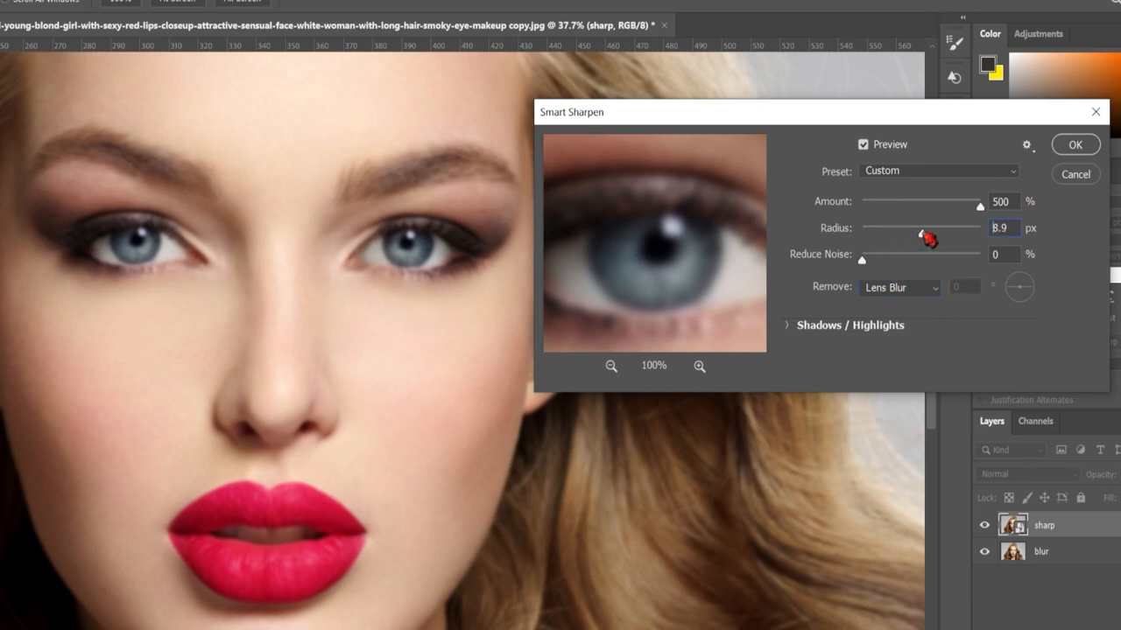
{"action": "left_click_drag", "start_coordinate": [923, 239], "coordinate": [932, 239]}
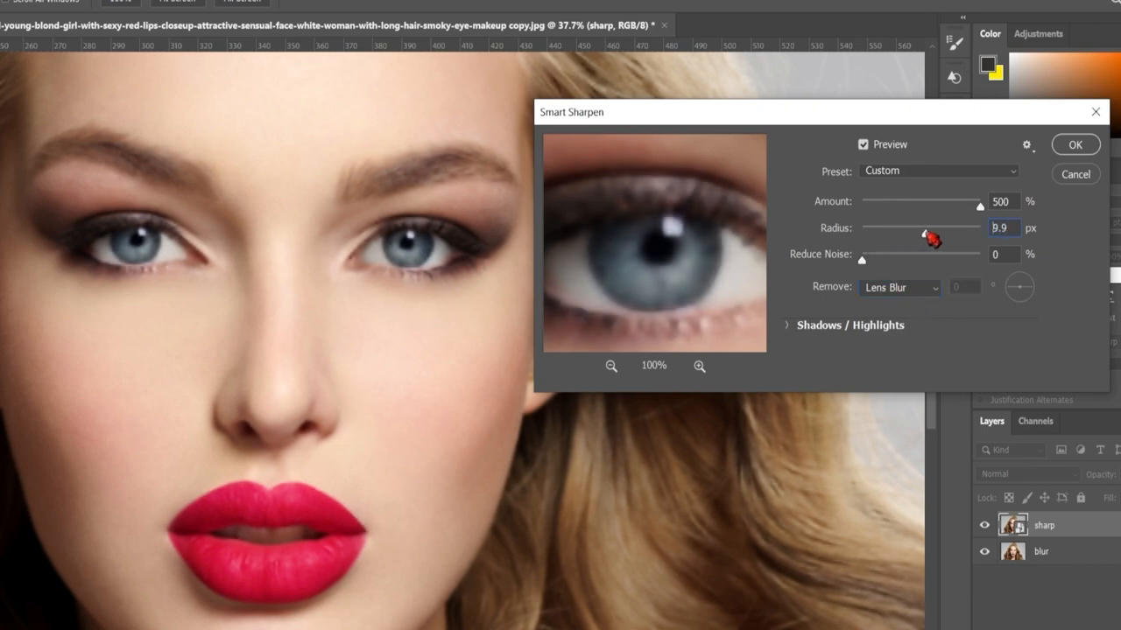
{"action": "left_click_drag", "start_coordinate": [931, 238], "coordinate": [940, 238]}
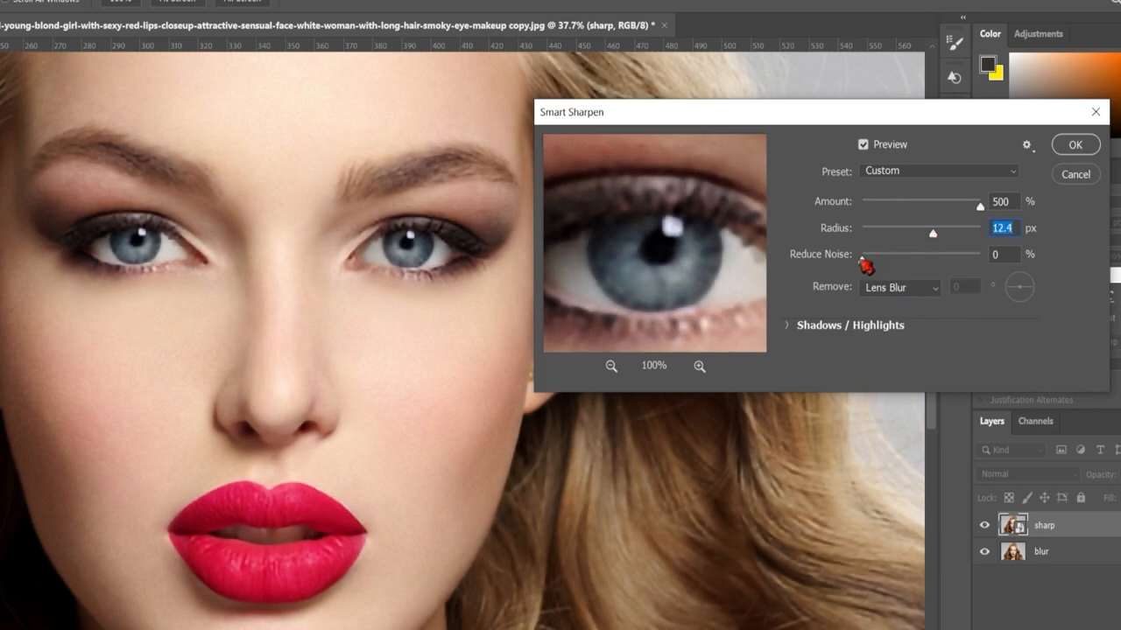
{"action": "left_click_drag", "start_coordinate": [865, 265], "coordinate": [914, 265]}
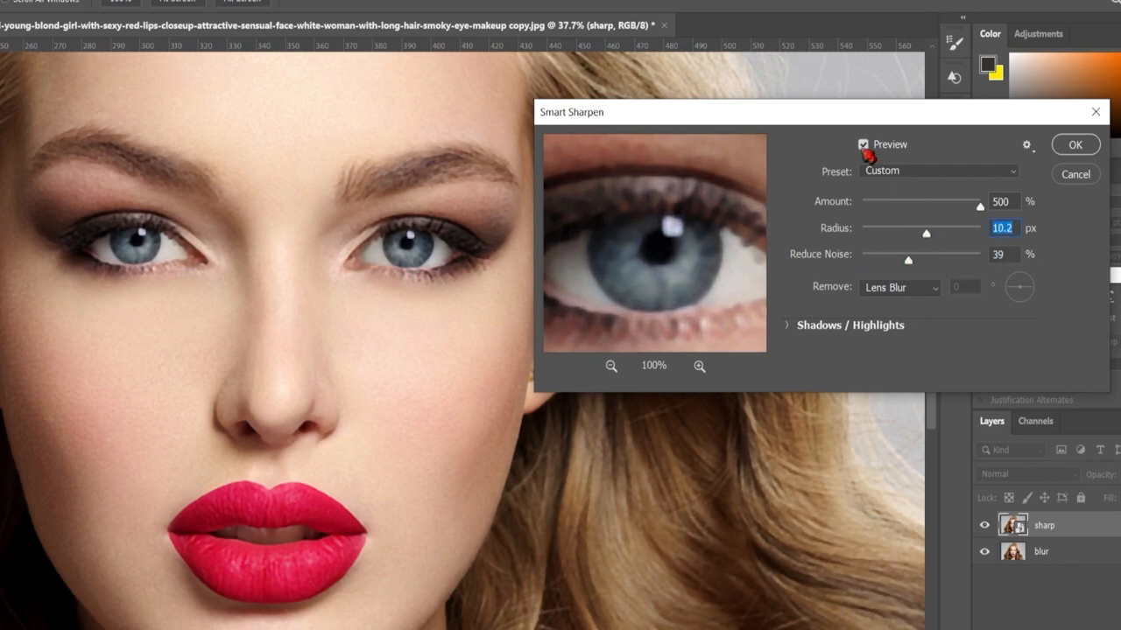
{"action": "left_click_drag", "start_coordinate": [925, 232], "coordinate": [930, 233]}
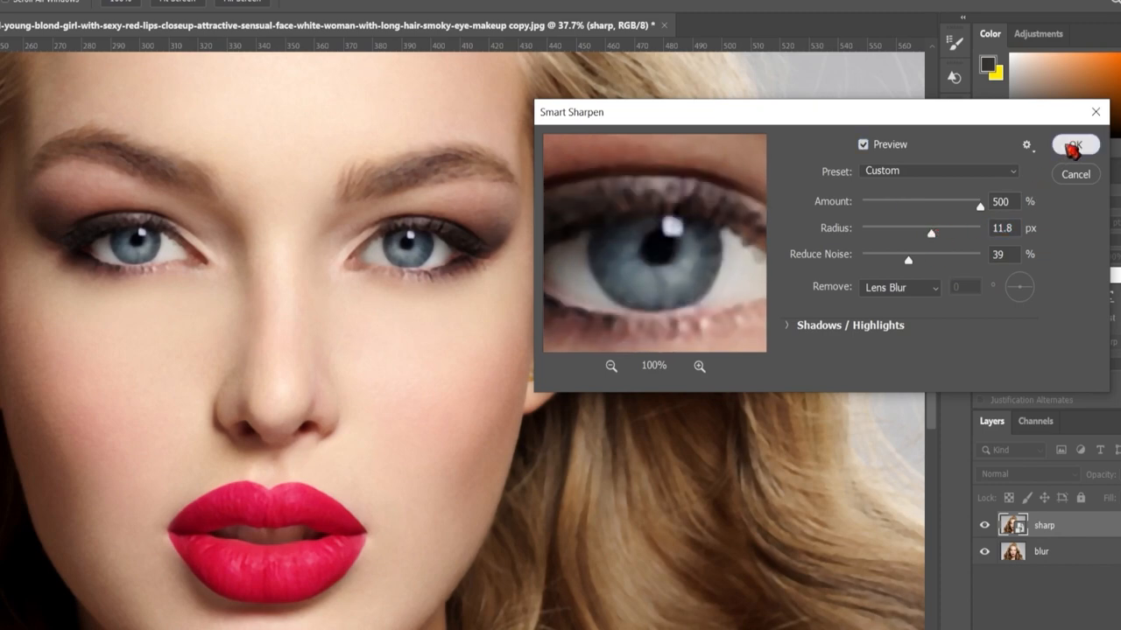
{"action": "left_click", "coordinate": [1074, 145]}
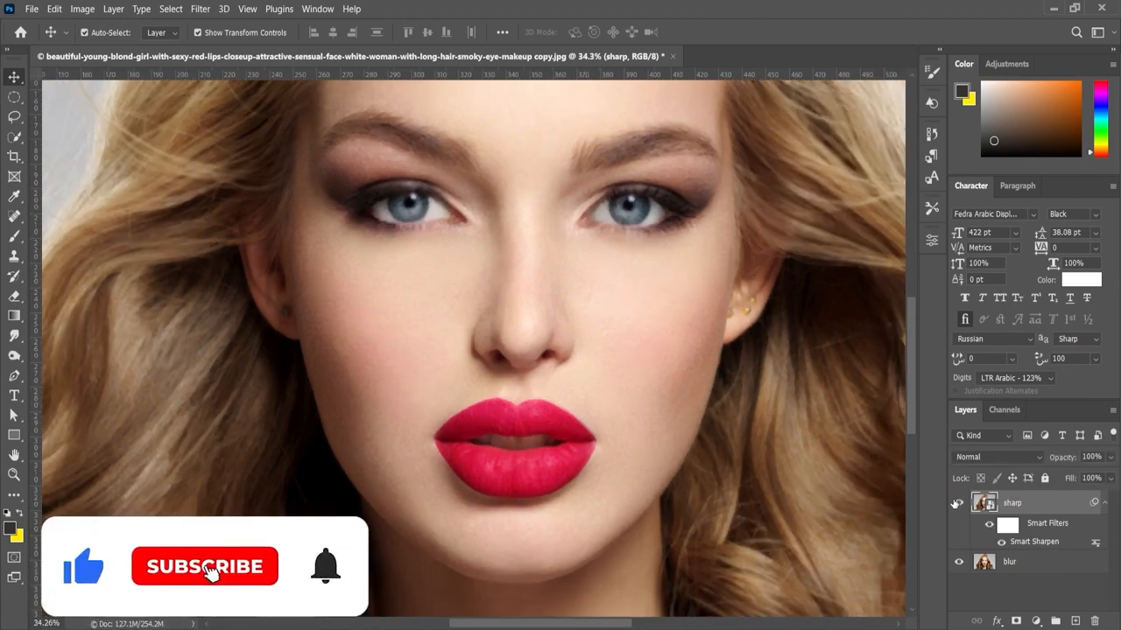
- Hide the sharp layer to compare it against the unsharpened blur layer
{"action": "left_click", "coordinate": [204, 566]}
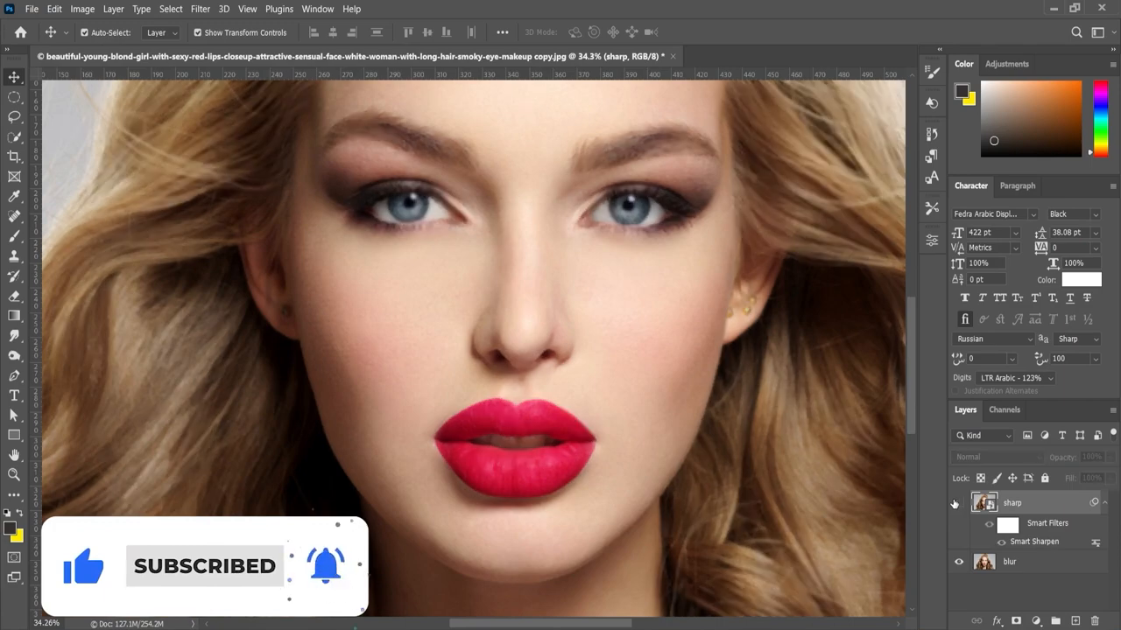